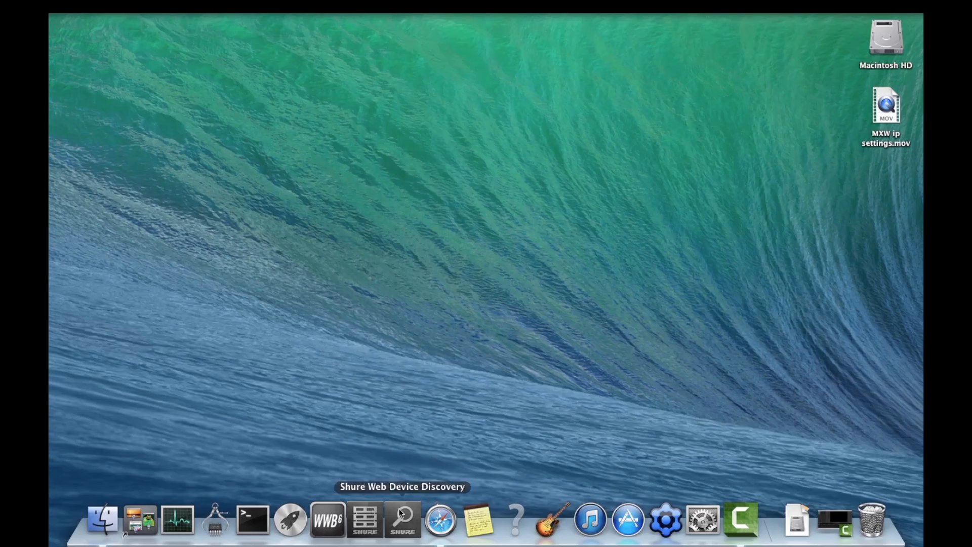
Step: Launch Shure Web Device Discovery from the Dock to list the three MXW devices
left_click(402, 520)
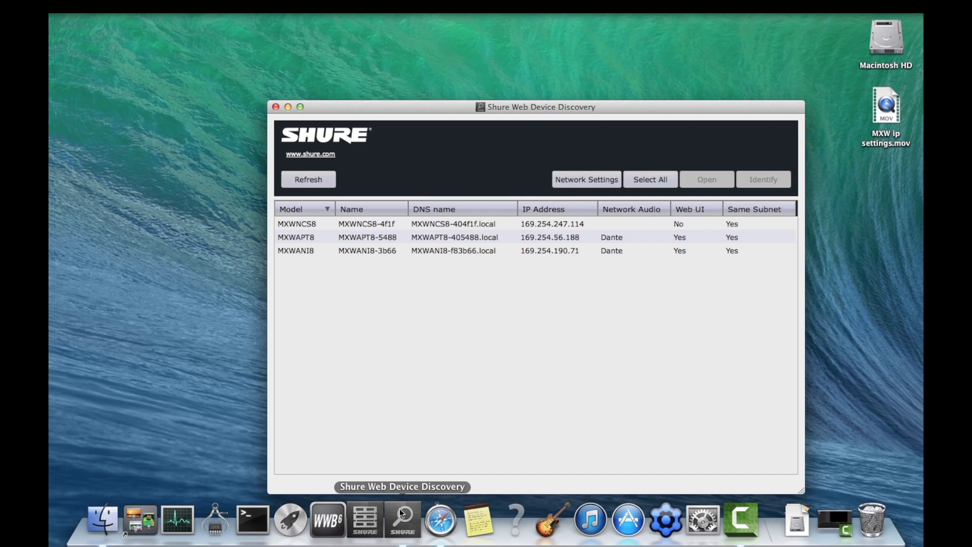
mouse_move(510, 282)
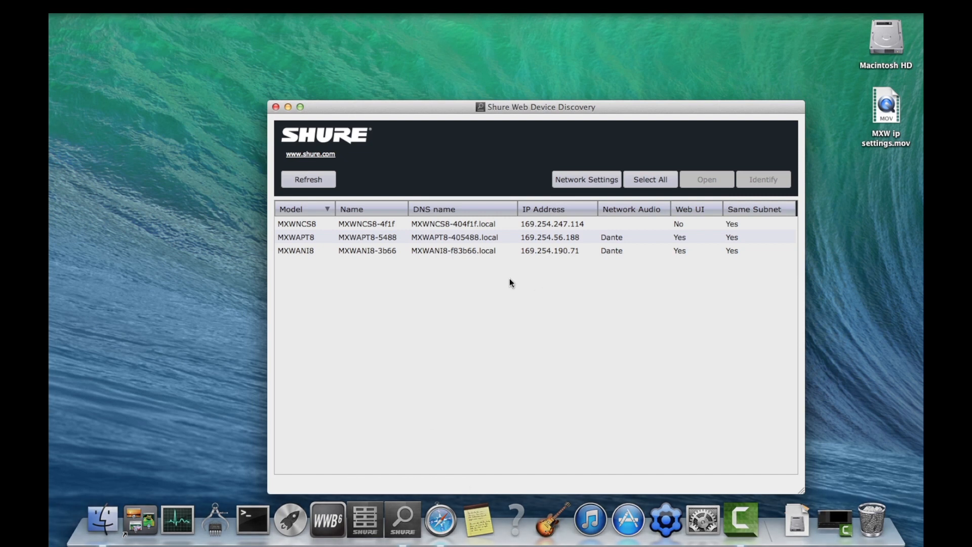
mouse_move(374, 227)
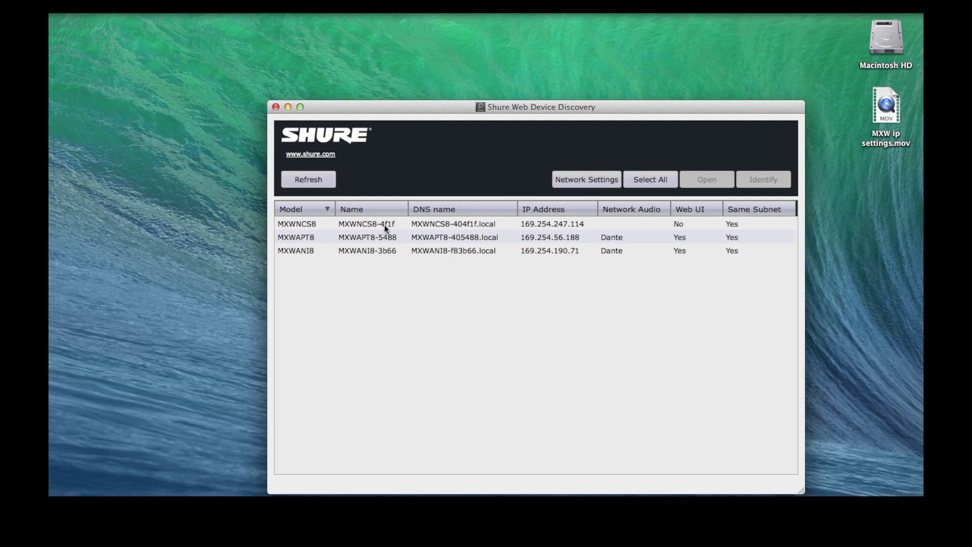
mouse_move(681, 226)
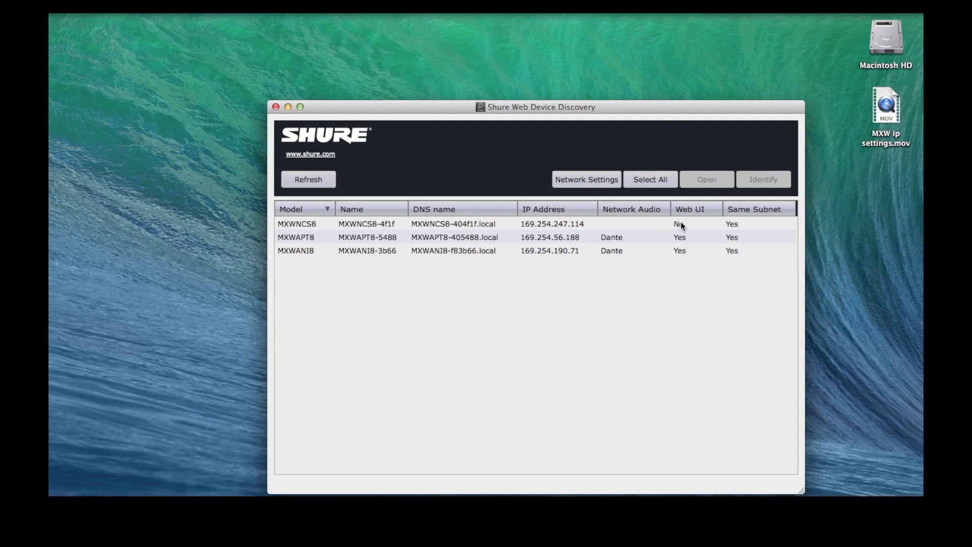
mouse_move(453, 241)
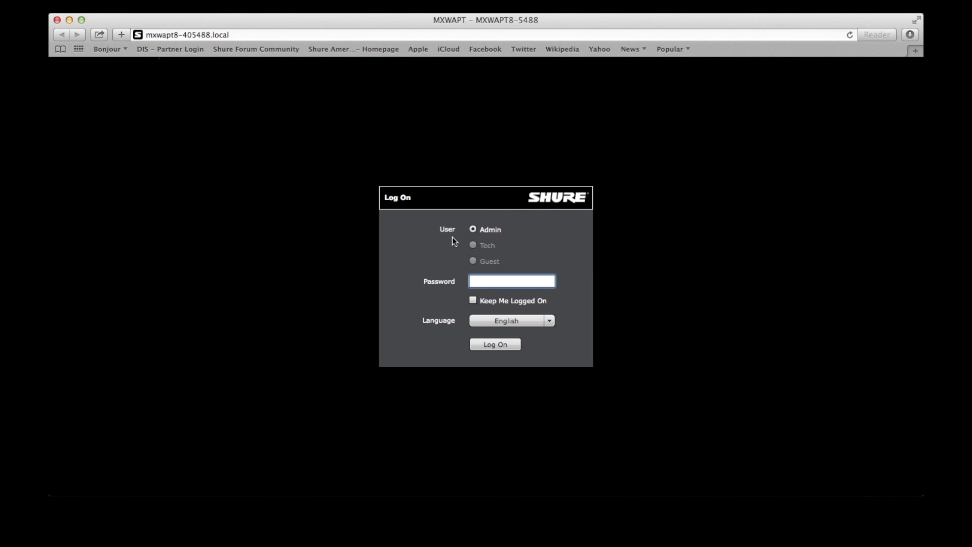
Step: Log on as Admin, view the Utility device list, and inspect MXWAPT8's properties without changes
left_click(494, 344)
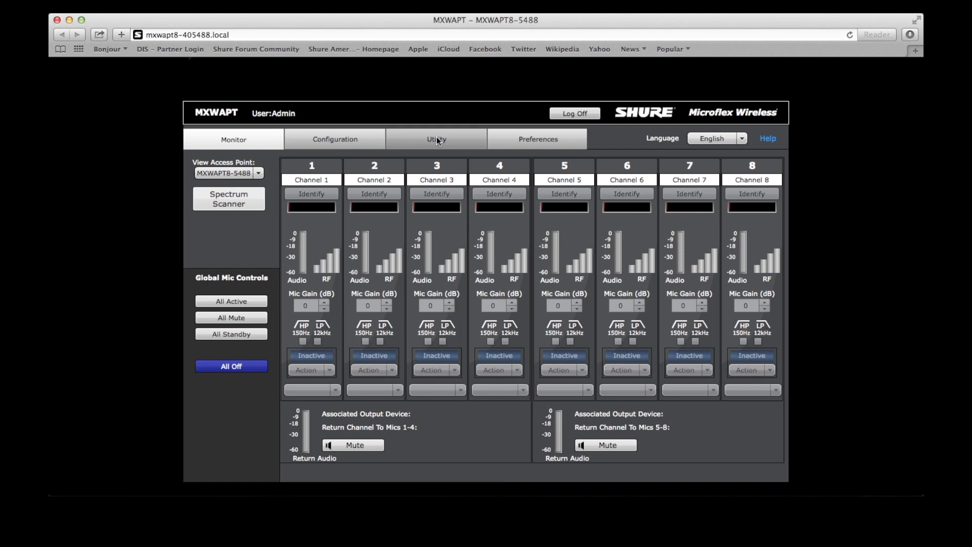
left_click(436, 138)
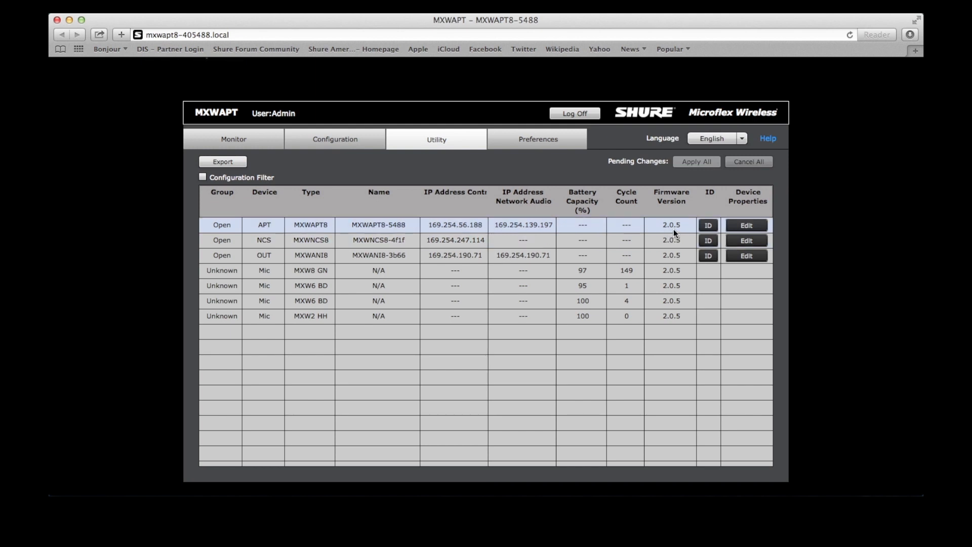
left_click(746, 225)
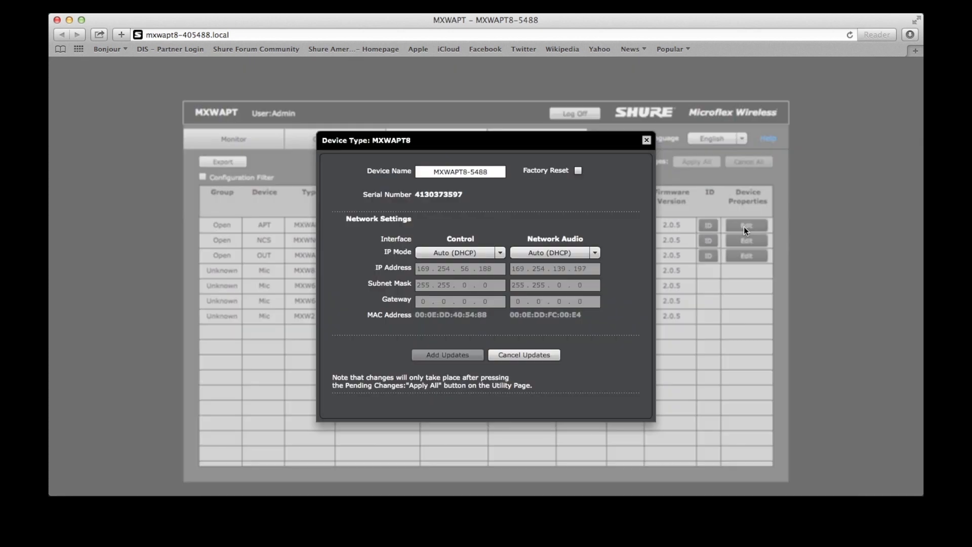
mouse_move(673, 200)
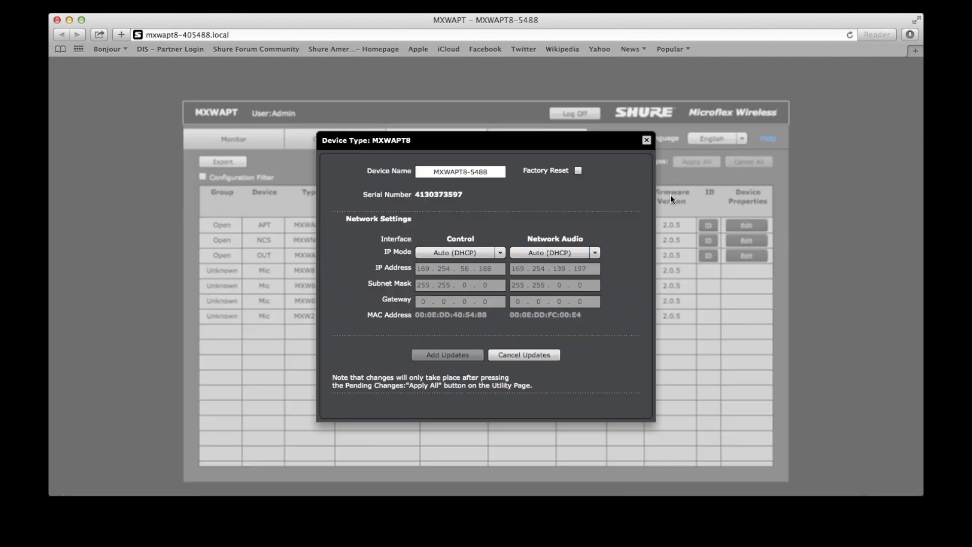
mouse_move(646, 141)
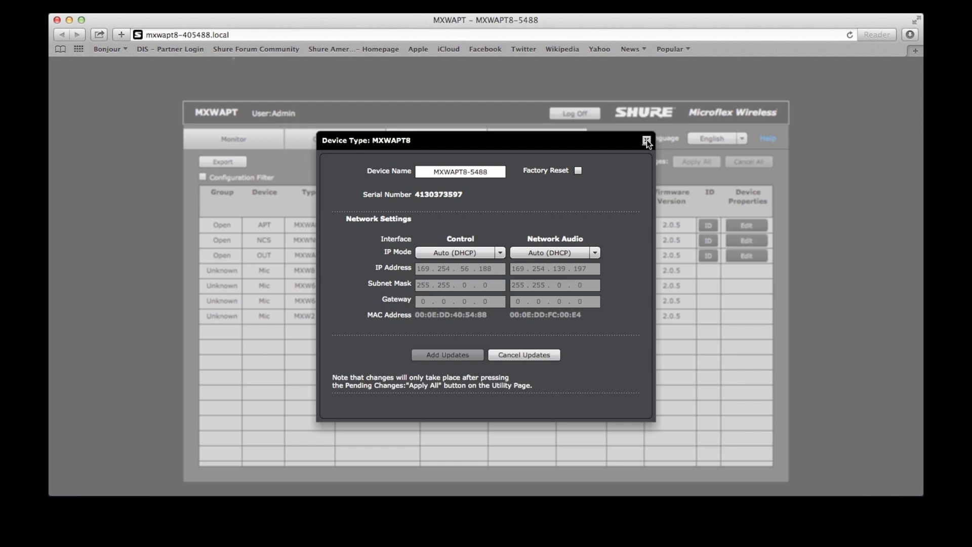
left_click(646, 140)
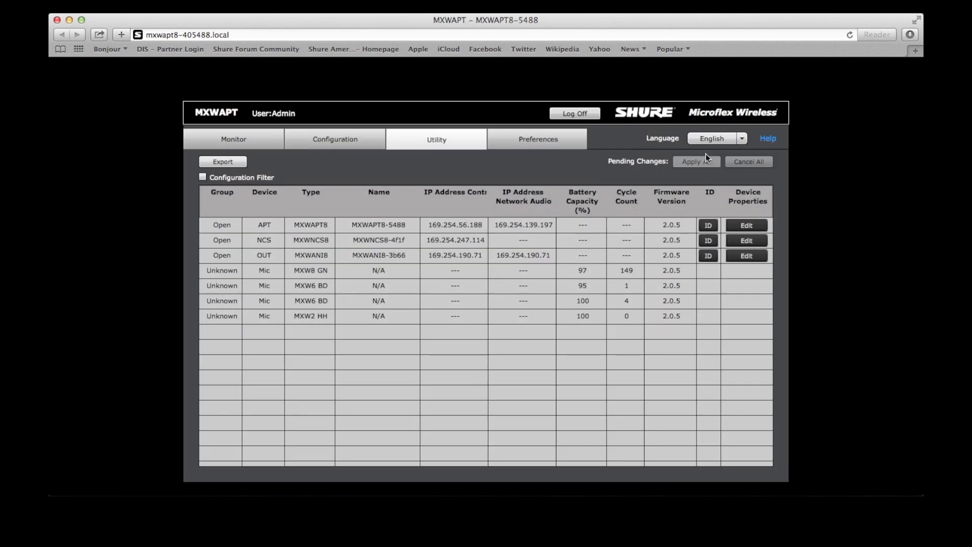
mouse_move(677, 179)
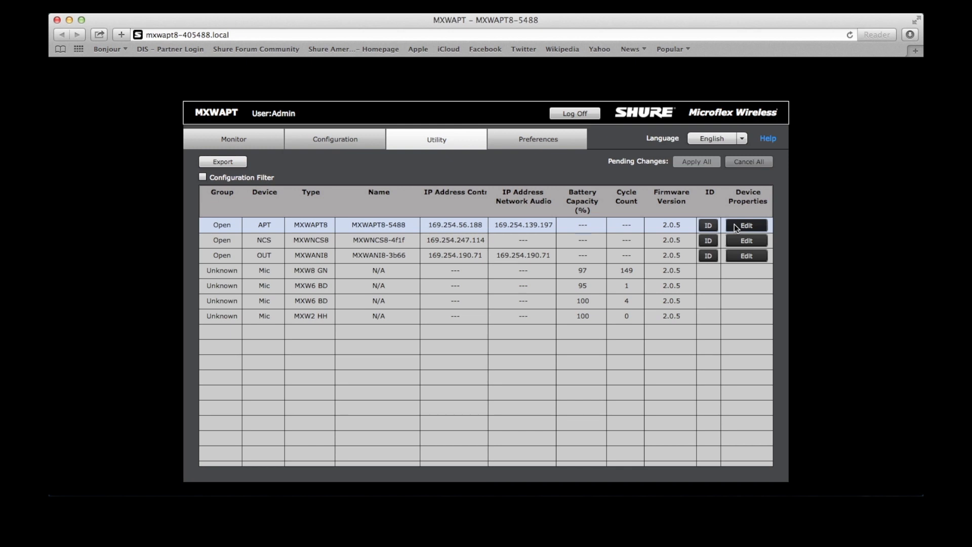
Step: Reopen MXWAPT8's network properties, currently Auto (DHCP), for static IP editing
left_click(746, 224)
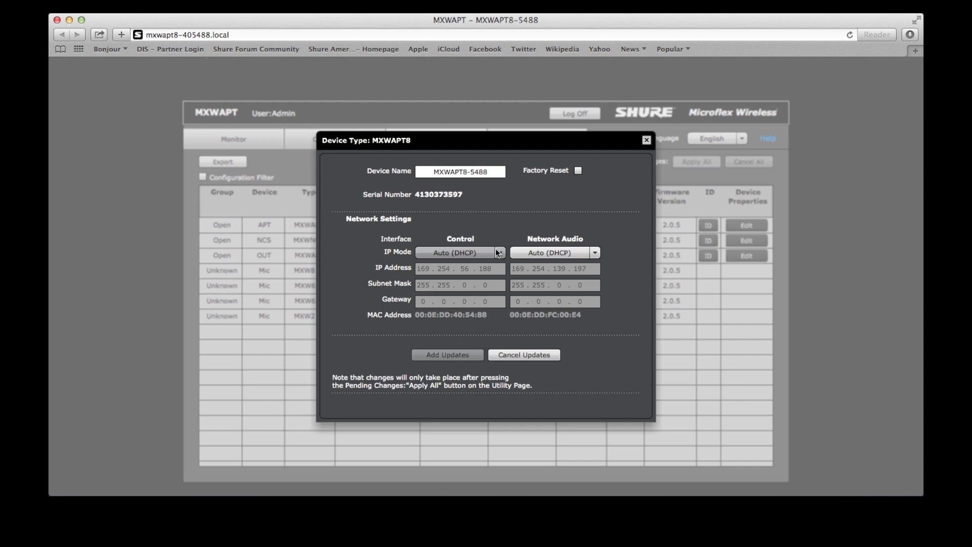
mouse_move(566, 248)
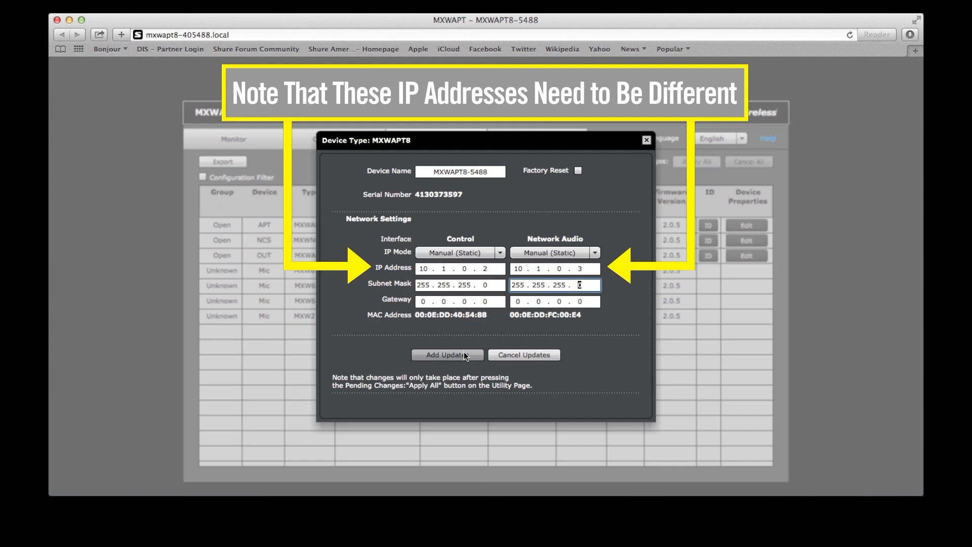
Step: Queue MXWAPT8's static IP updates and switch MXWNCS8 to Manual (Static) IP mode
left_click(448, 355)
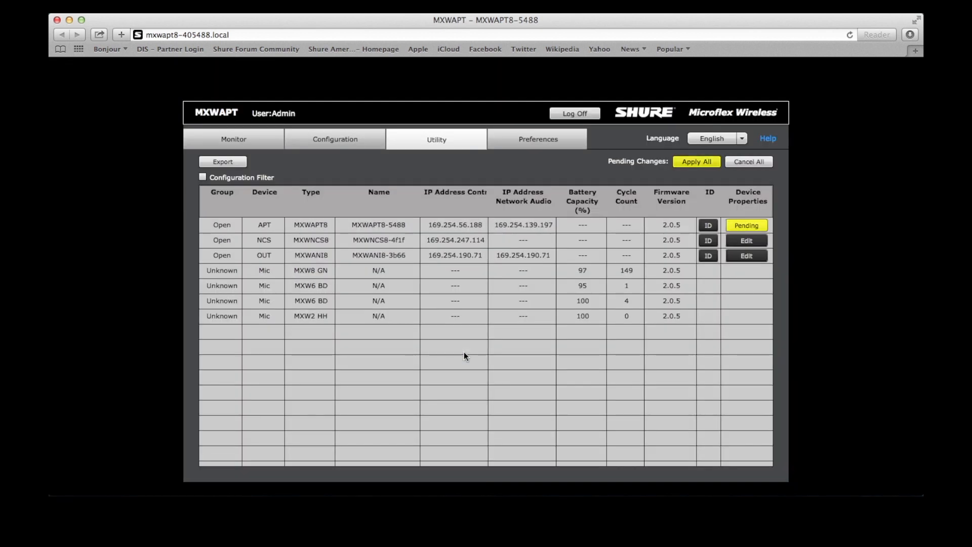
mouse_move(796, 216)
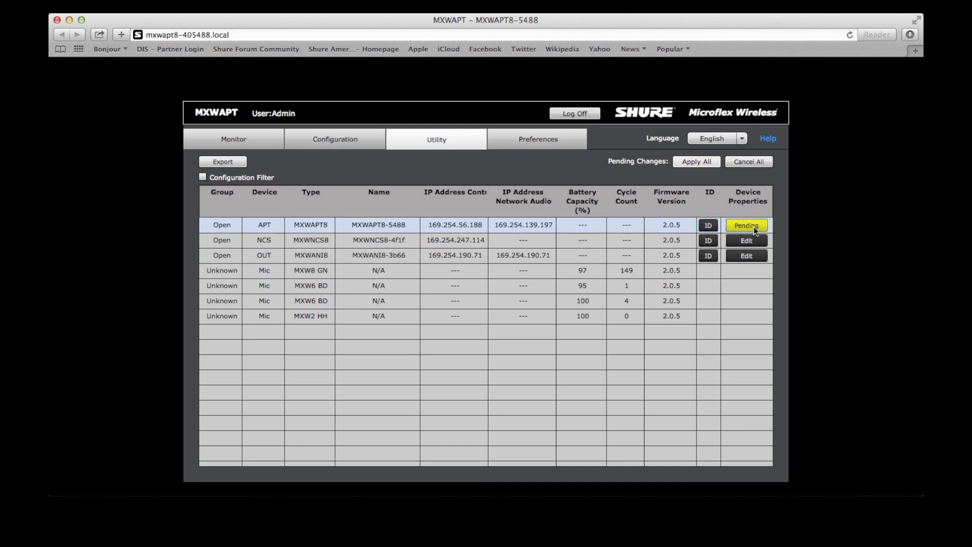
mouse_move(678, 166)
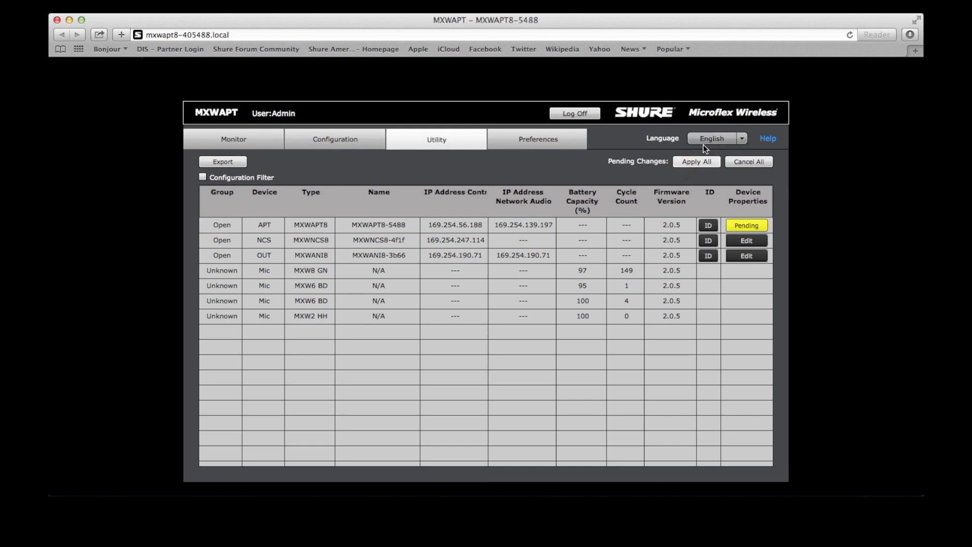
left_click(746, 240)
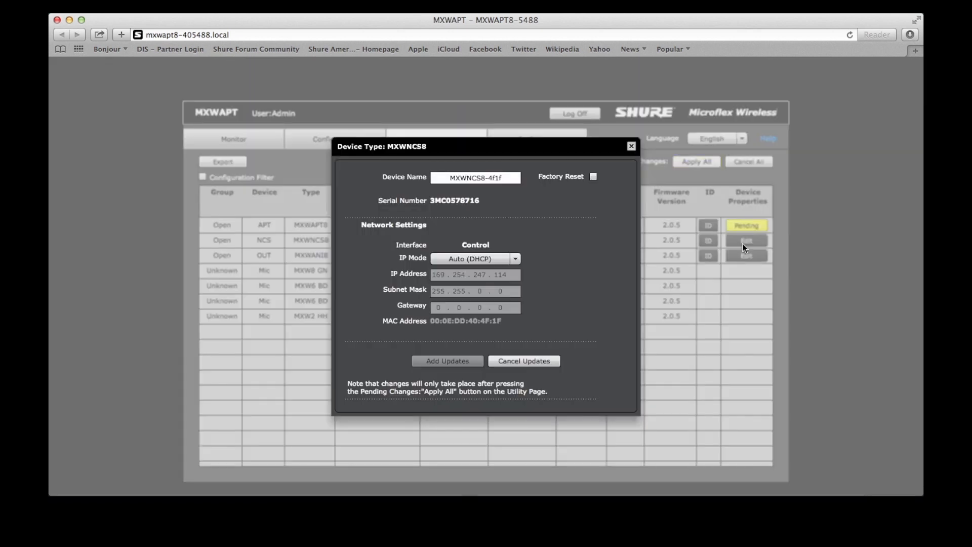
left_click(474, 259)
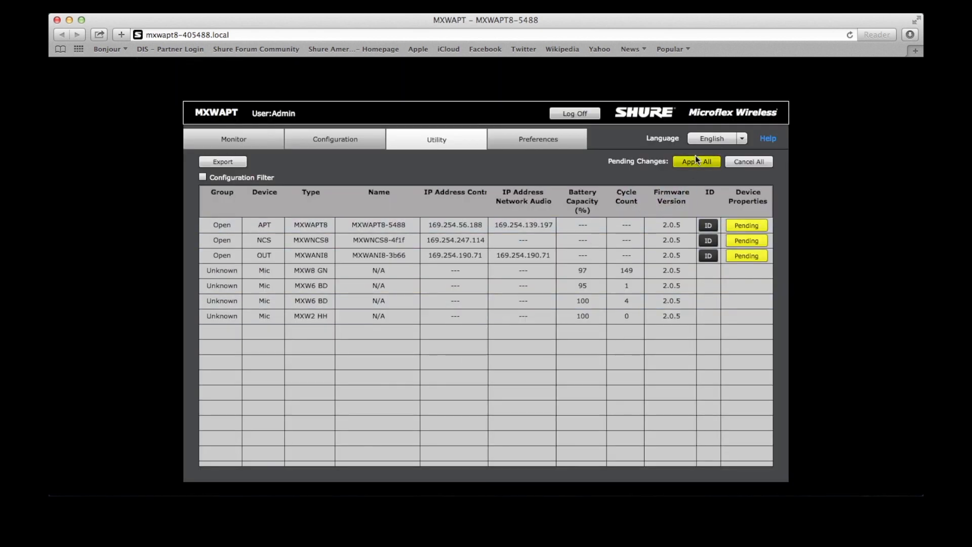
Step: Apply all pending IP changes, confirming the warnings and dismissing the lost connection notice
left_click(697, 161)
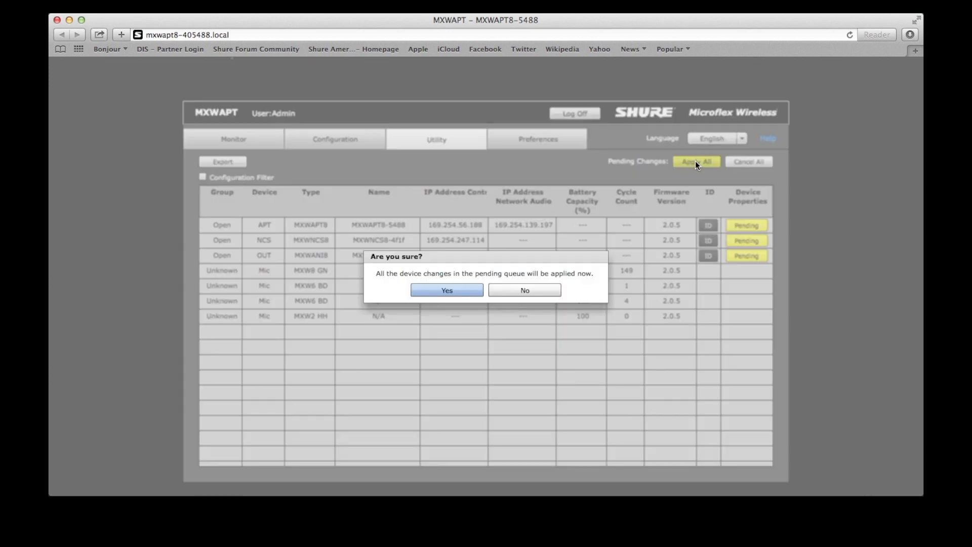
mouse_move(447, 290)
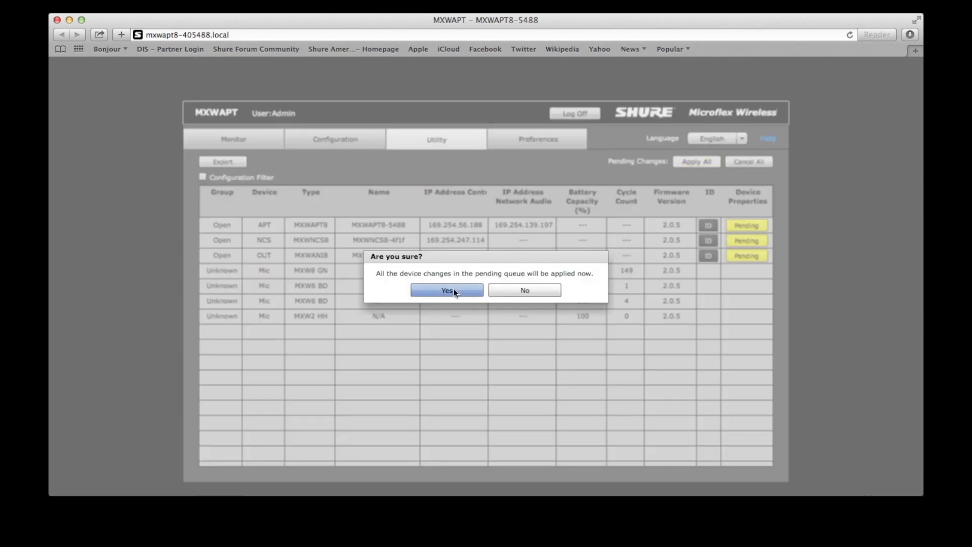
left_click(447, 290)
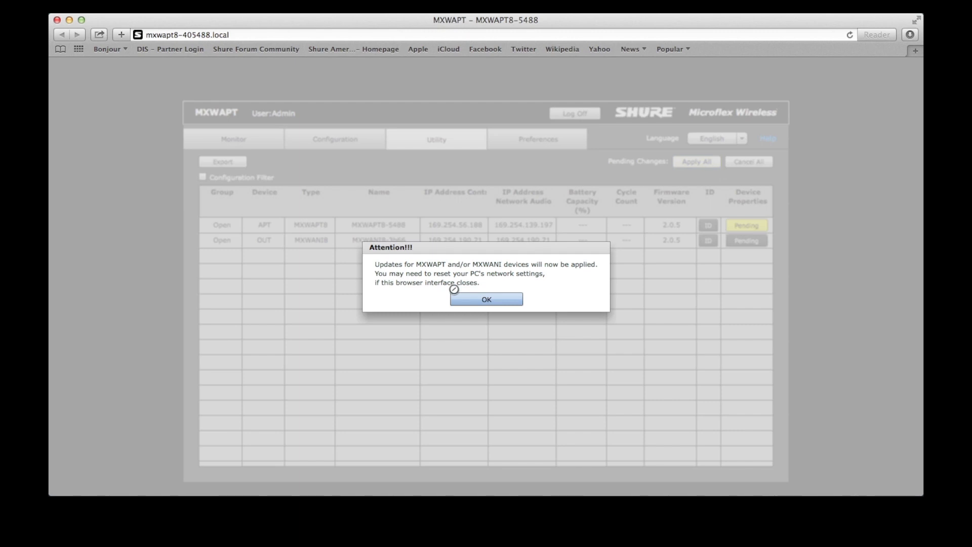
left_click(486, 299)
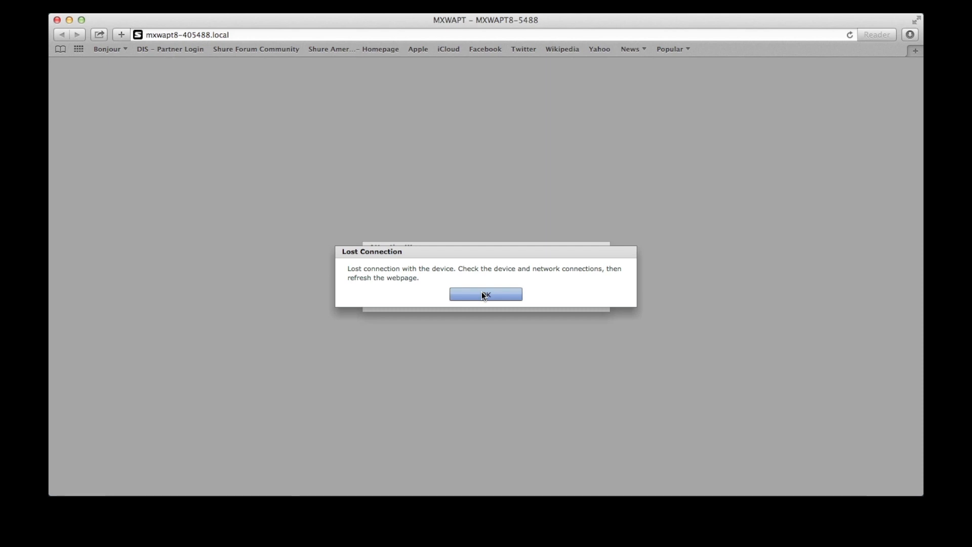
left_click(485, 293)
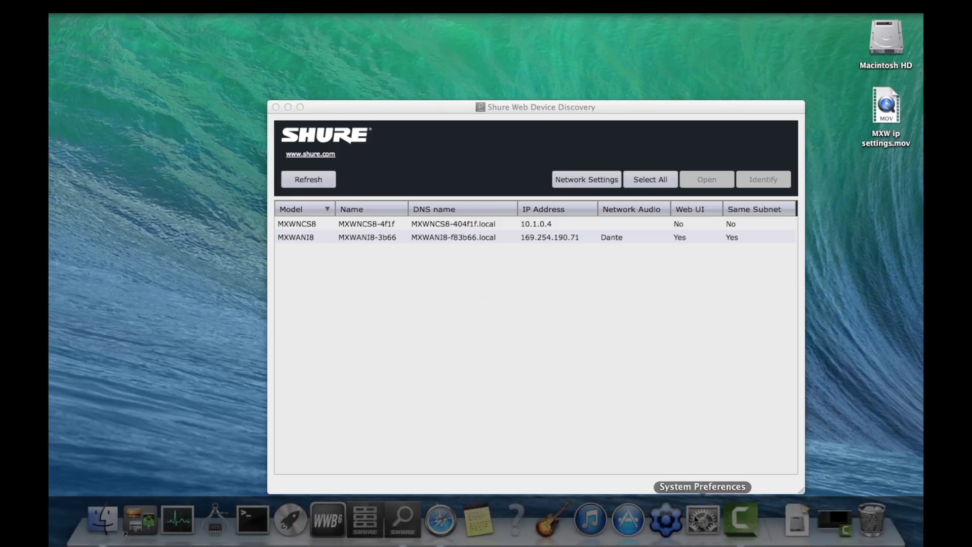
Step: Set the Mac's Ethernet to manual IP 10.1.0.7 with mask 255.255.255.0
left_click(701, 519)
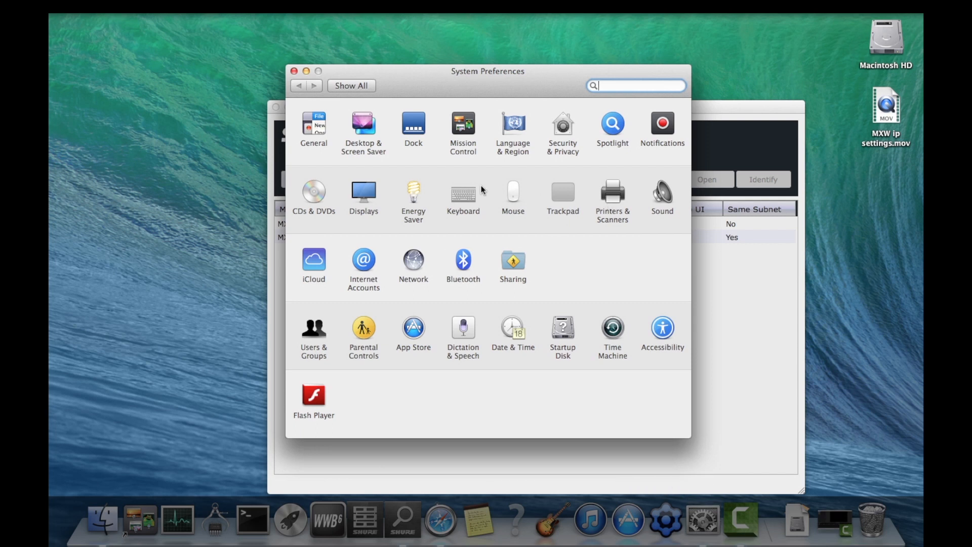
left_click(413, 260)
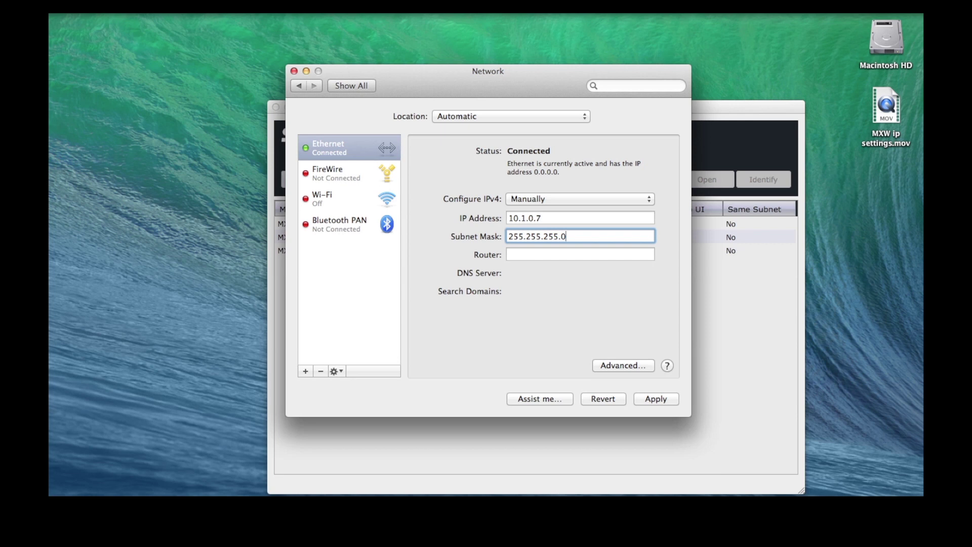
left_click(656, 399)
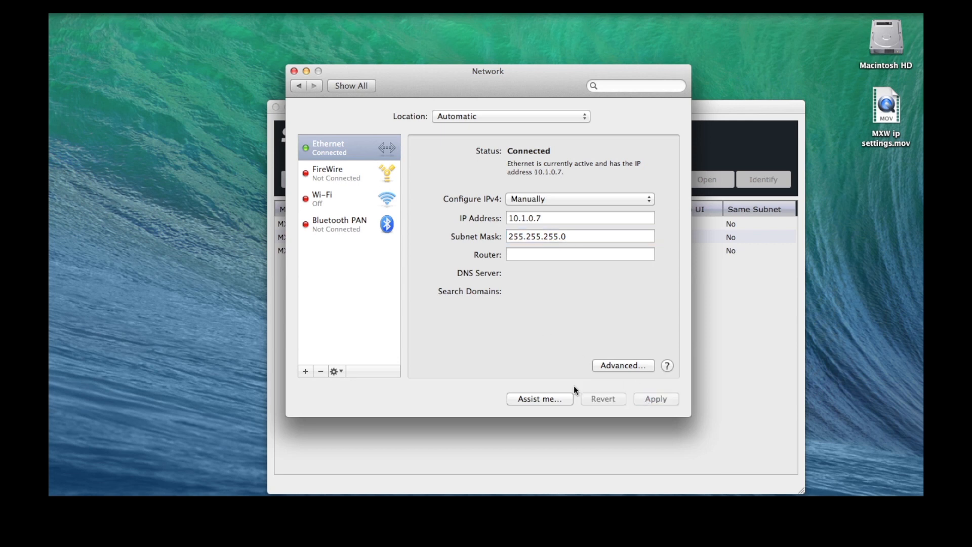
left_click(293, 71)
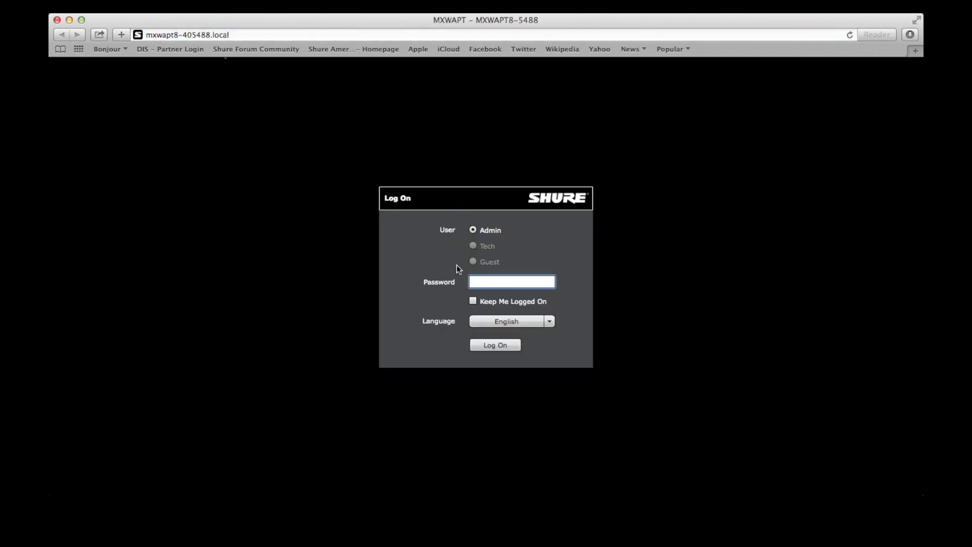
Step: Log back on as Admin and confirm devices list 10.1.0.2, 10.1.0.3, 10.1.0.4, 10.1.0.6
left_click(495, 345)
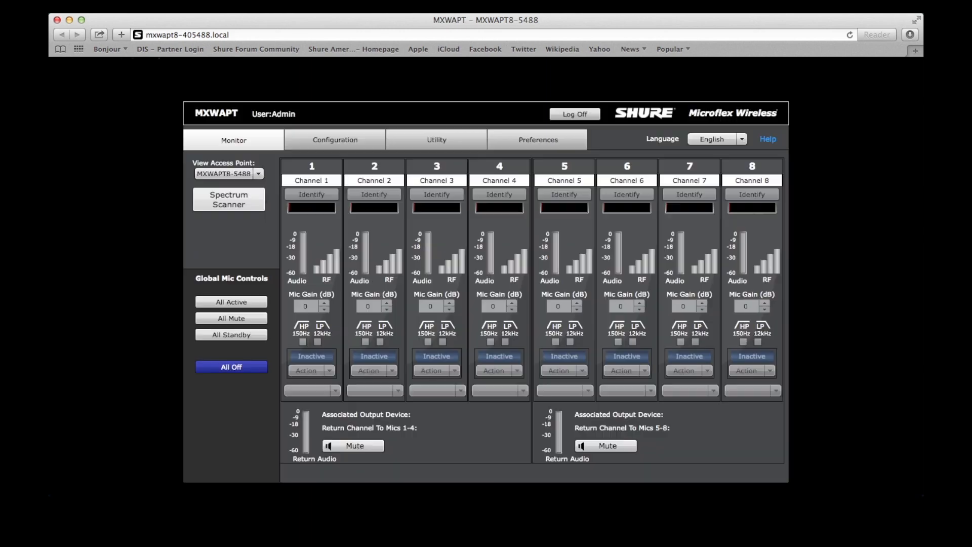
left_click(436, 138)
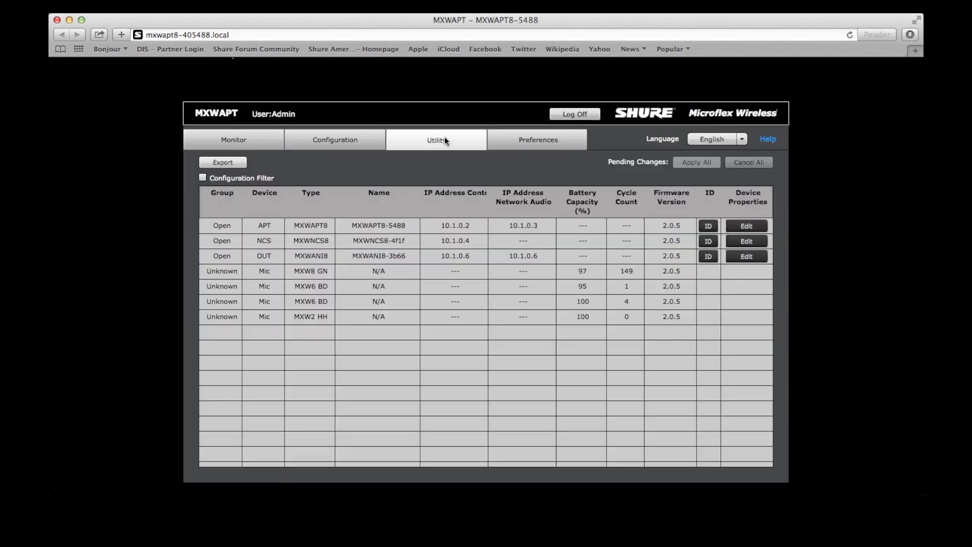